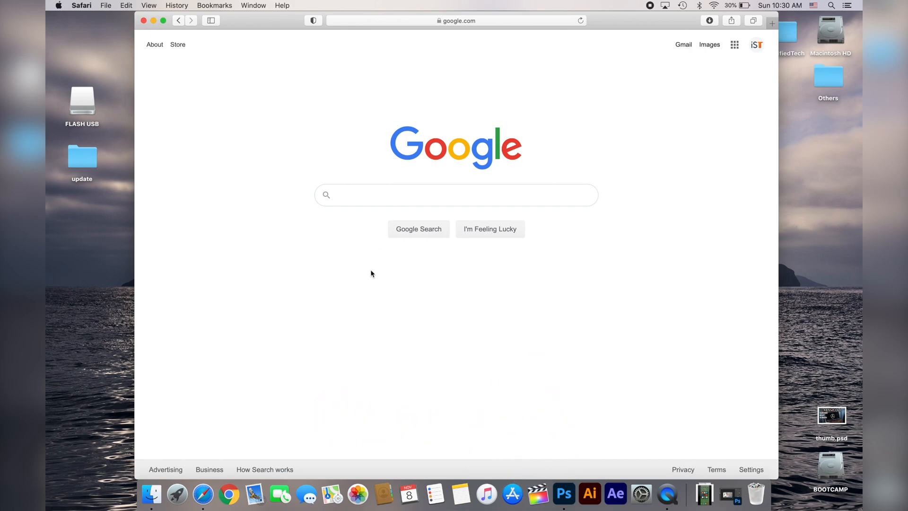
Search Google for 'sony support'.
type("s")
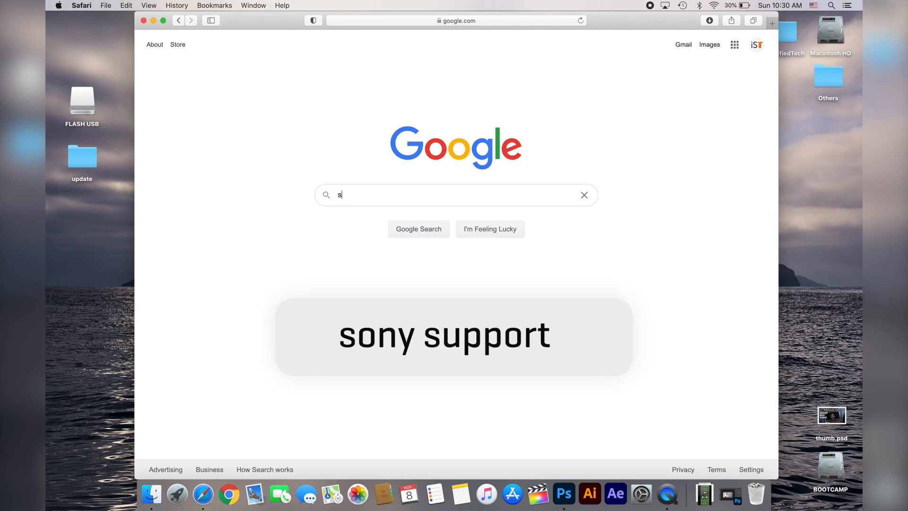
type("ony suppo")
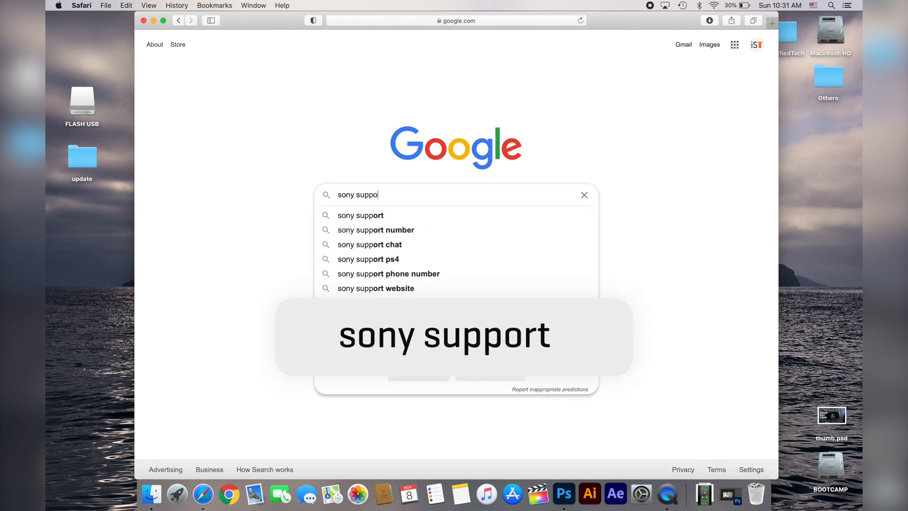
key("Return")
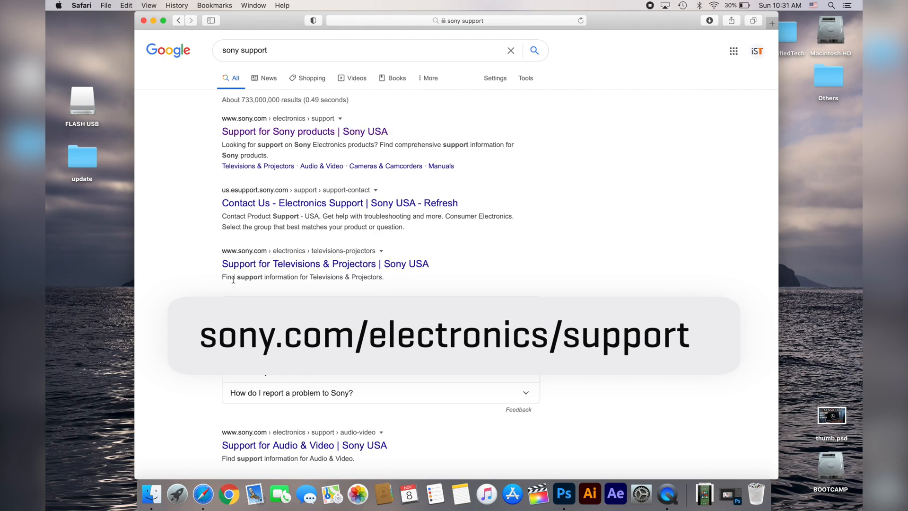
Open the Sony products support site and enter 'xav-ax100' in its model search.
left_click(304, 131)
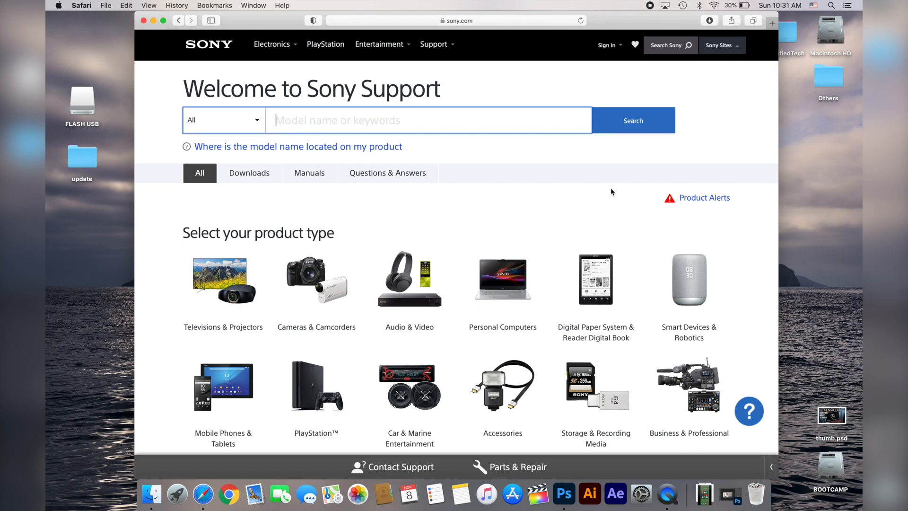
type("xav-")
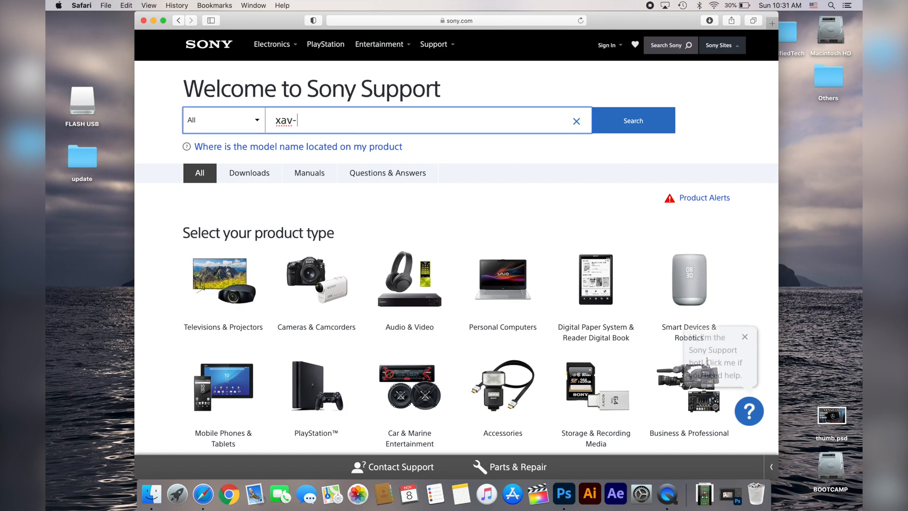
type("ax100")
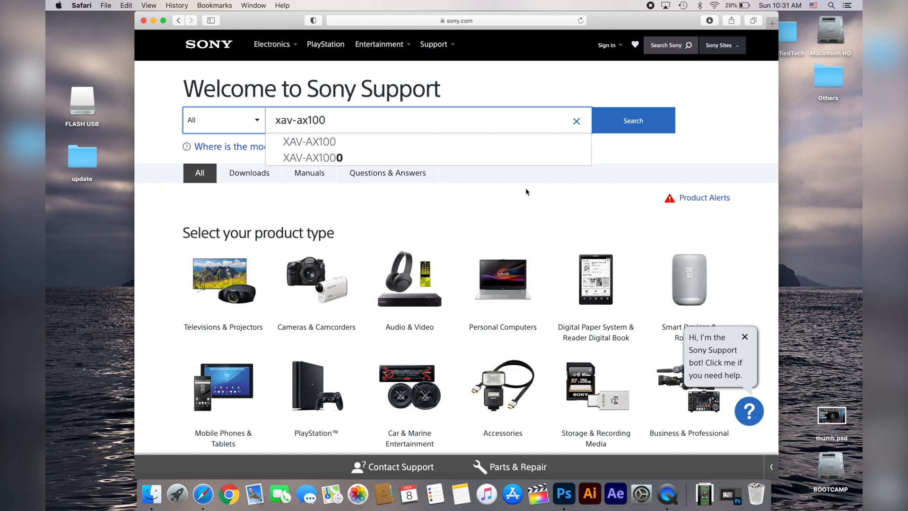
mouse_move(321, 143)
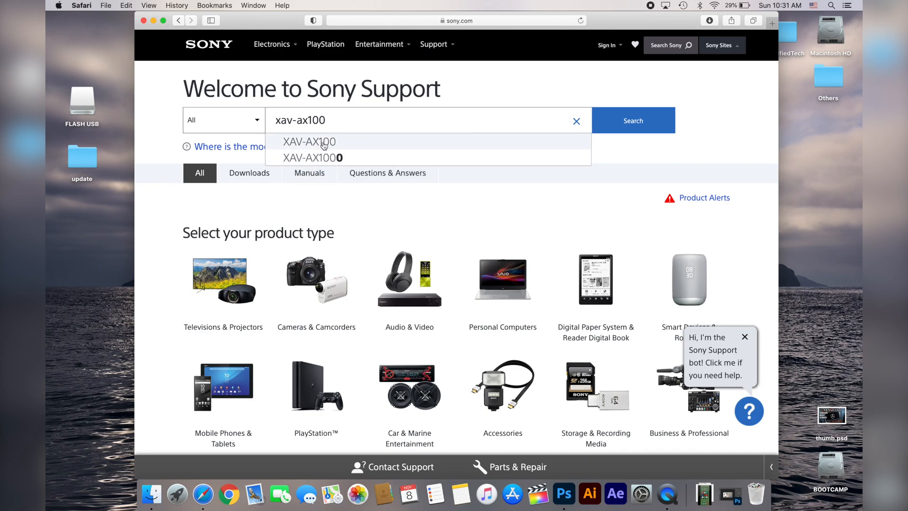
Open the XAV-AX100 product page and show its Downloads list with the firmware update.
left_click(309, 142)
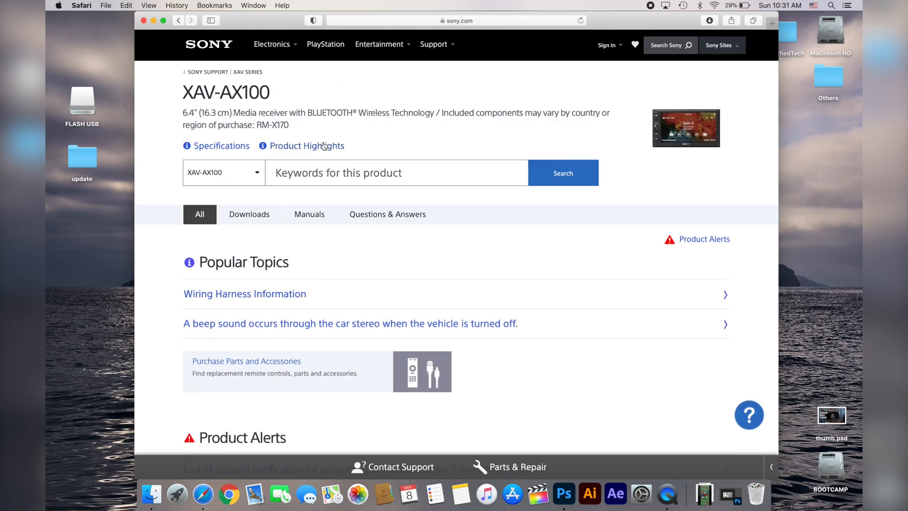
left_click(249, 214)
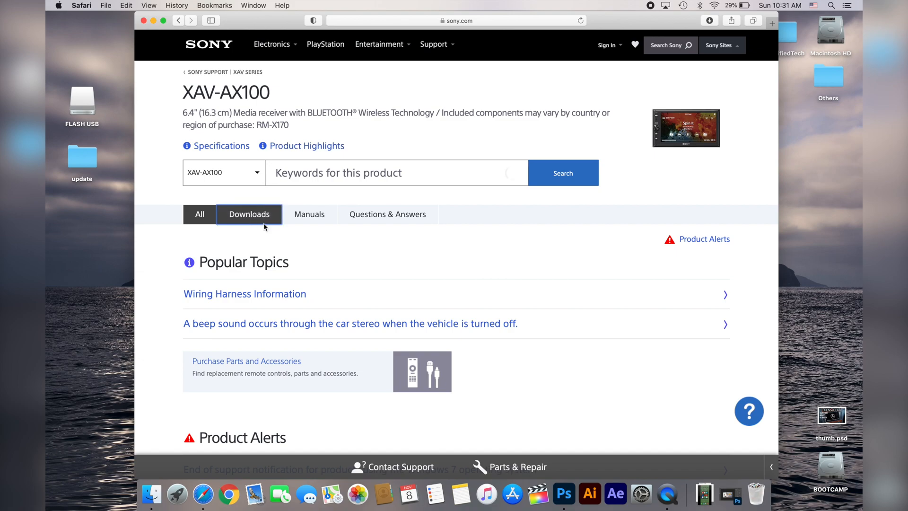
left_click(249, 214)
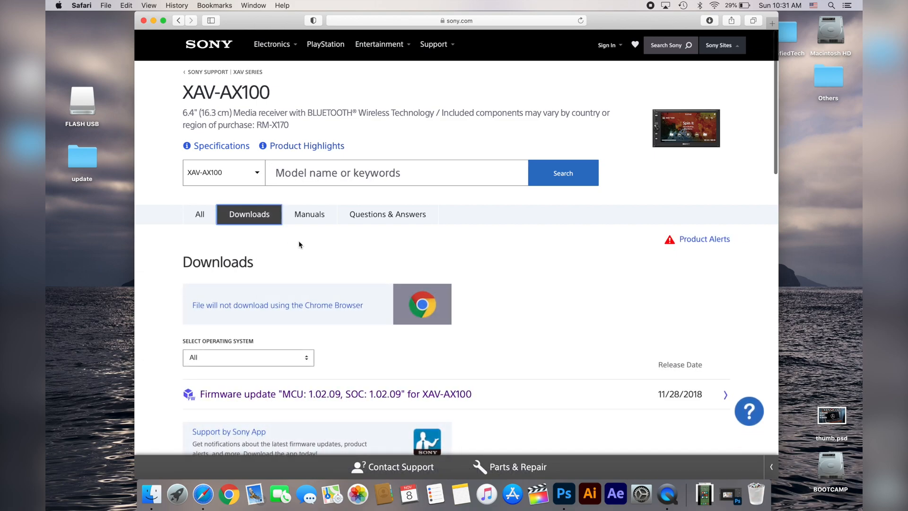
scroll("down", 3)
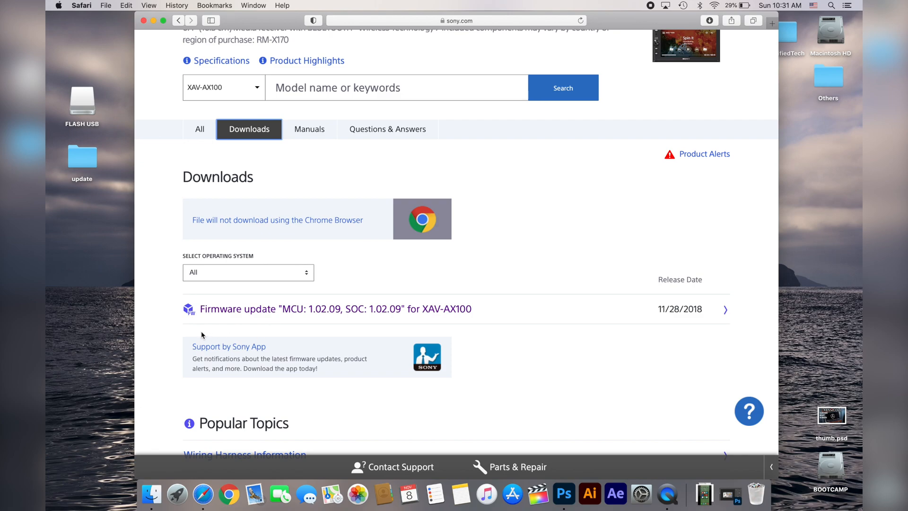
mouse_move(276, 305)
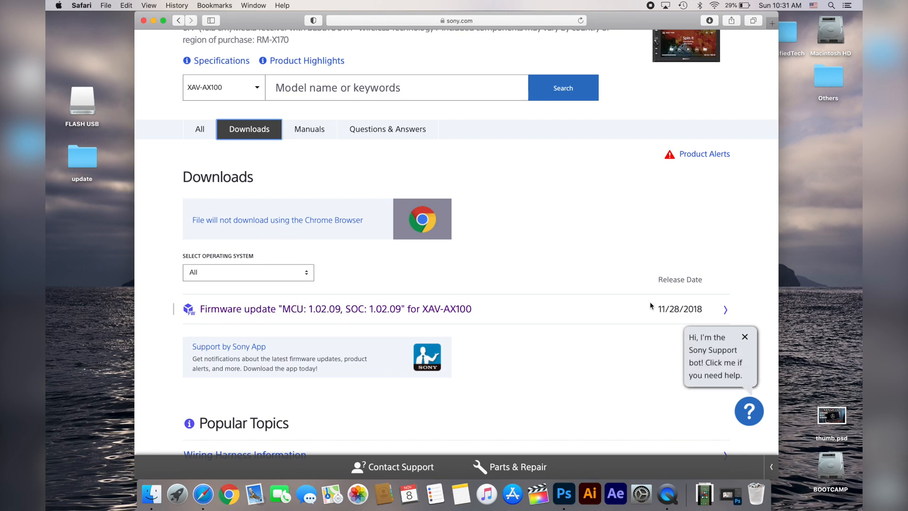
Open the MCU 1.02.09 / SOC 1.02.09 firmware update page and confirm XAV-AX100 applies.
left_click(334, 308)
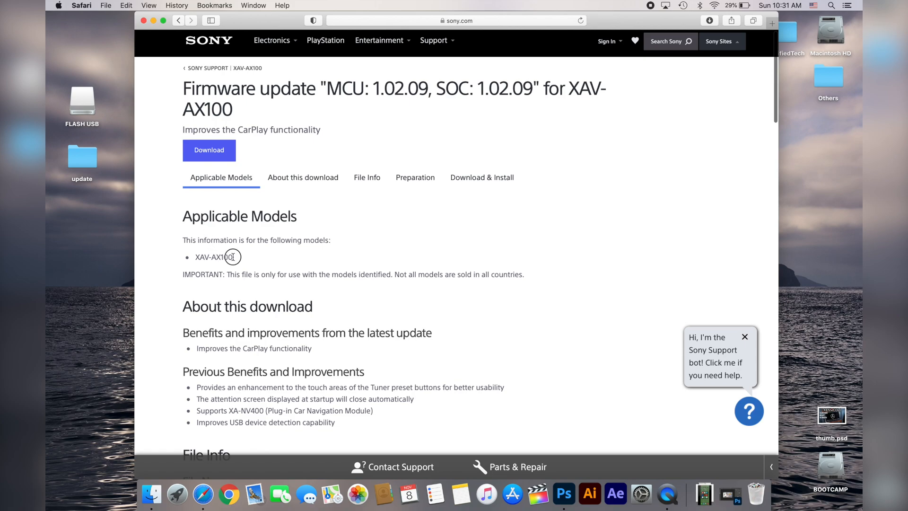
double_click(227, 256)
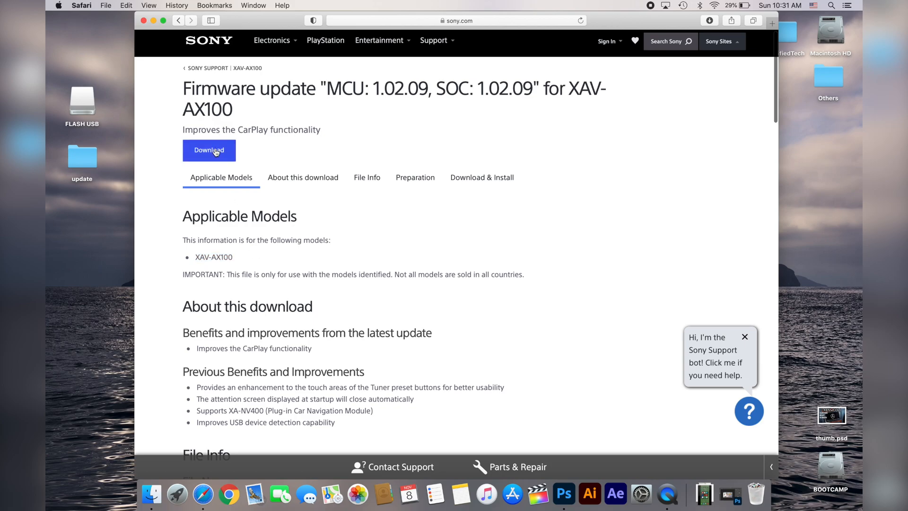
Accept the End-User License Agreement and start the XAV-AX100 firmware download.
left_click(209, 150)
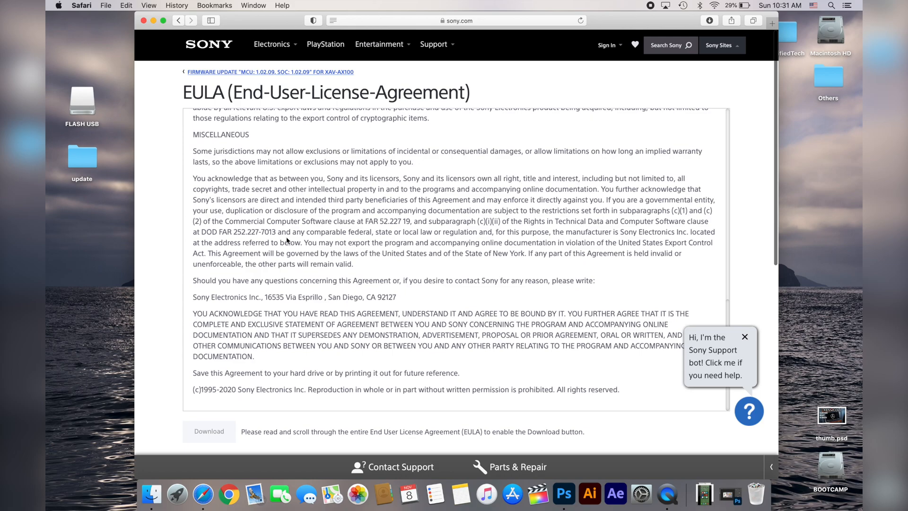
left_click(209, 431)
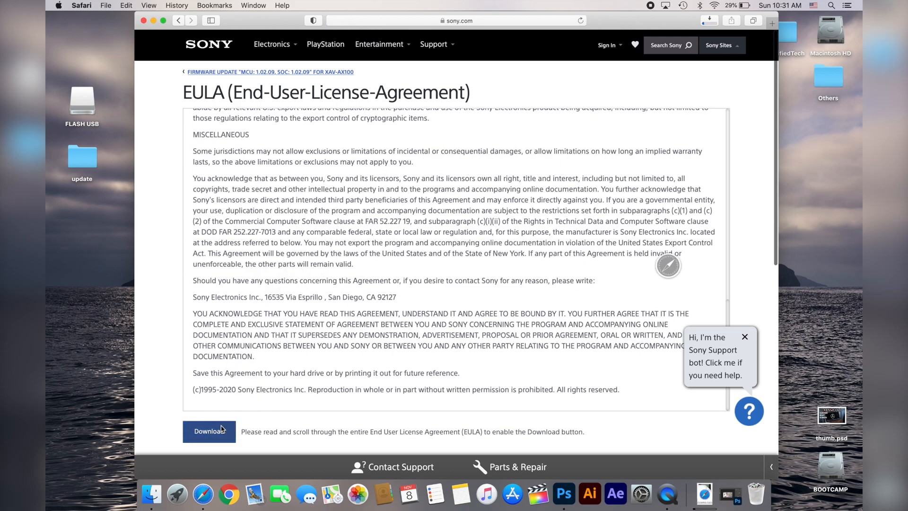